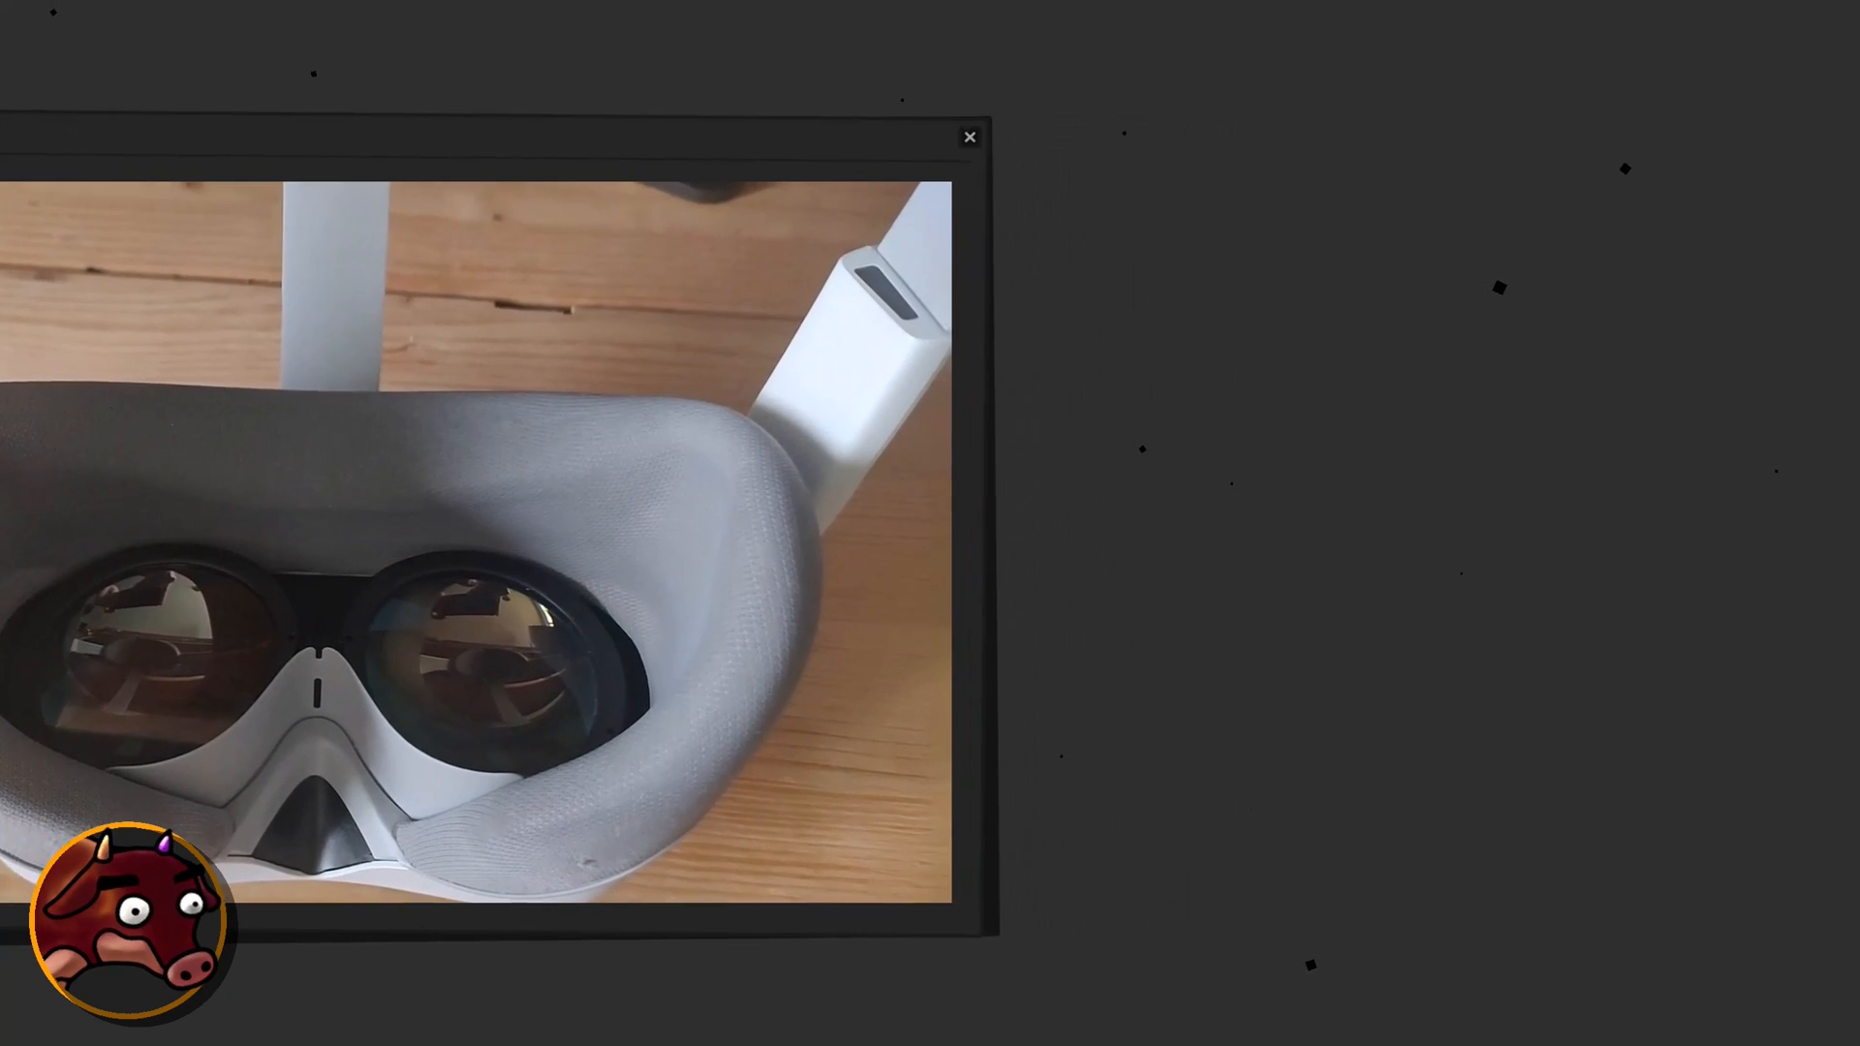
pyautogui.click(969, 136)
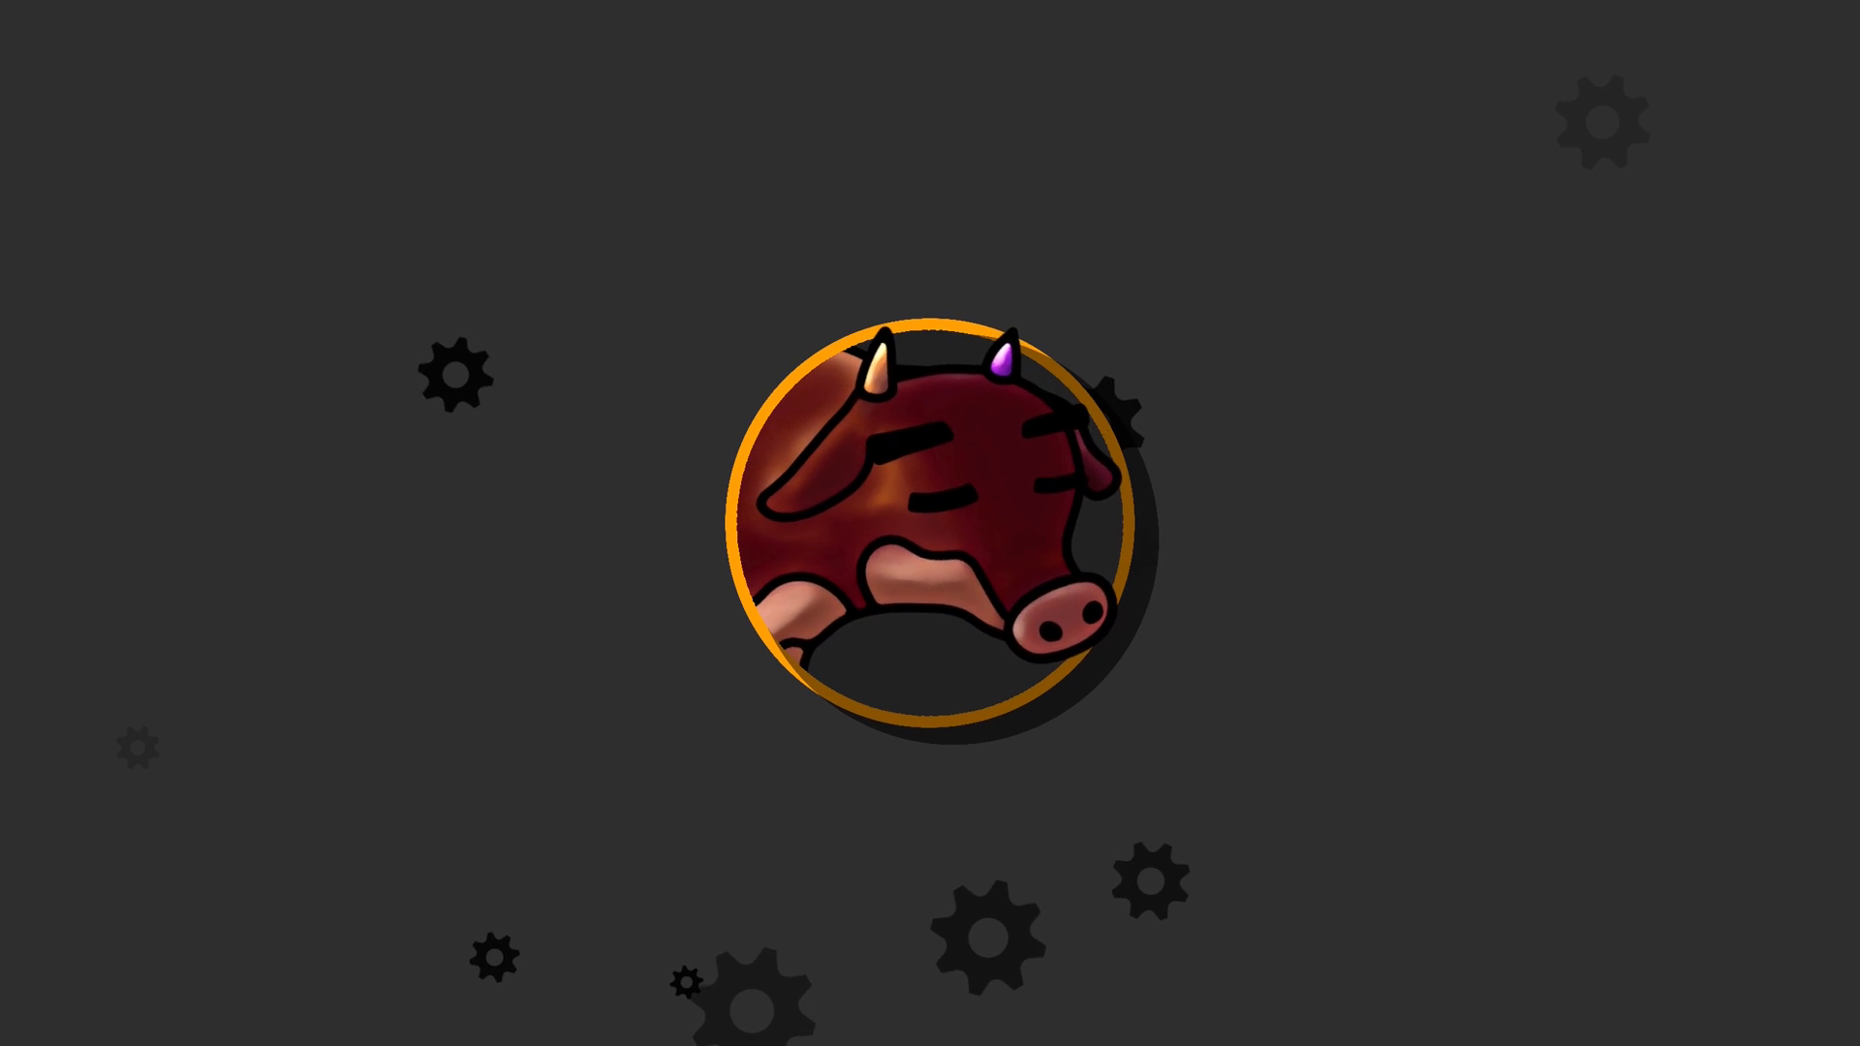
pyautogui.click(938, 498)
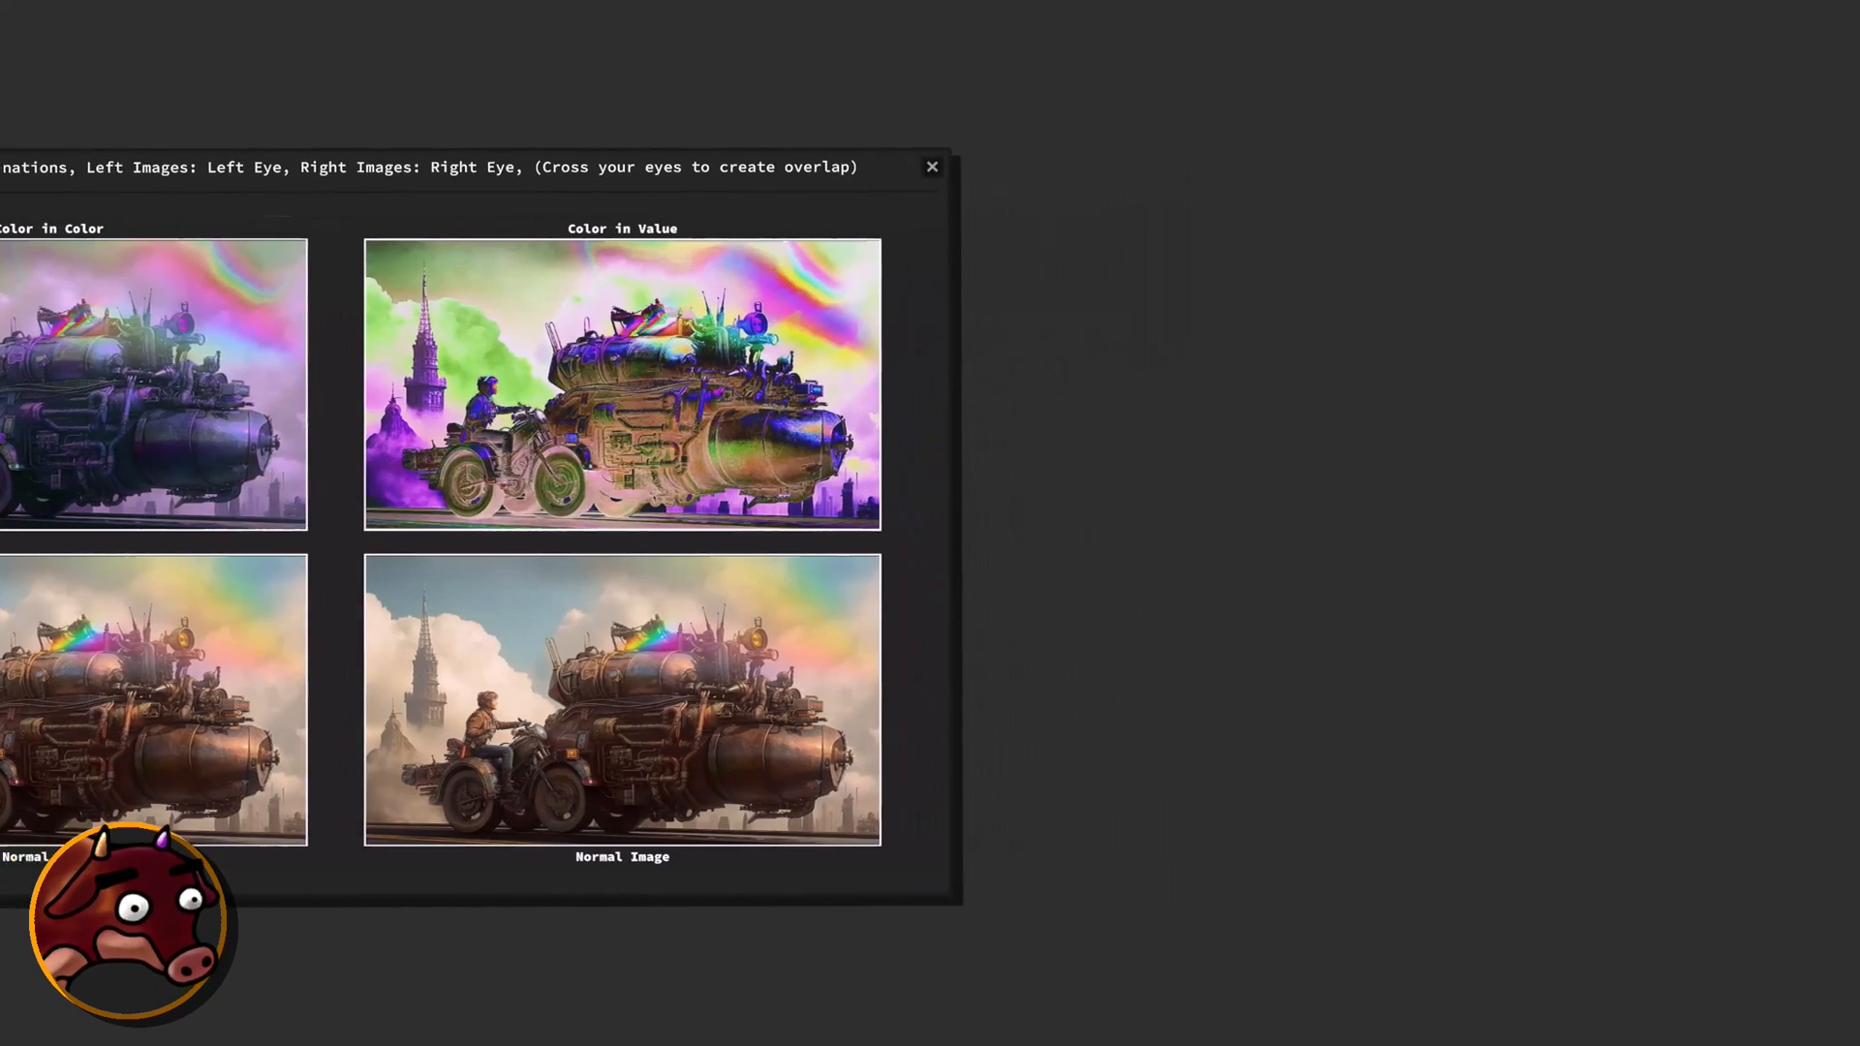
pyautogui.click(932, 166)
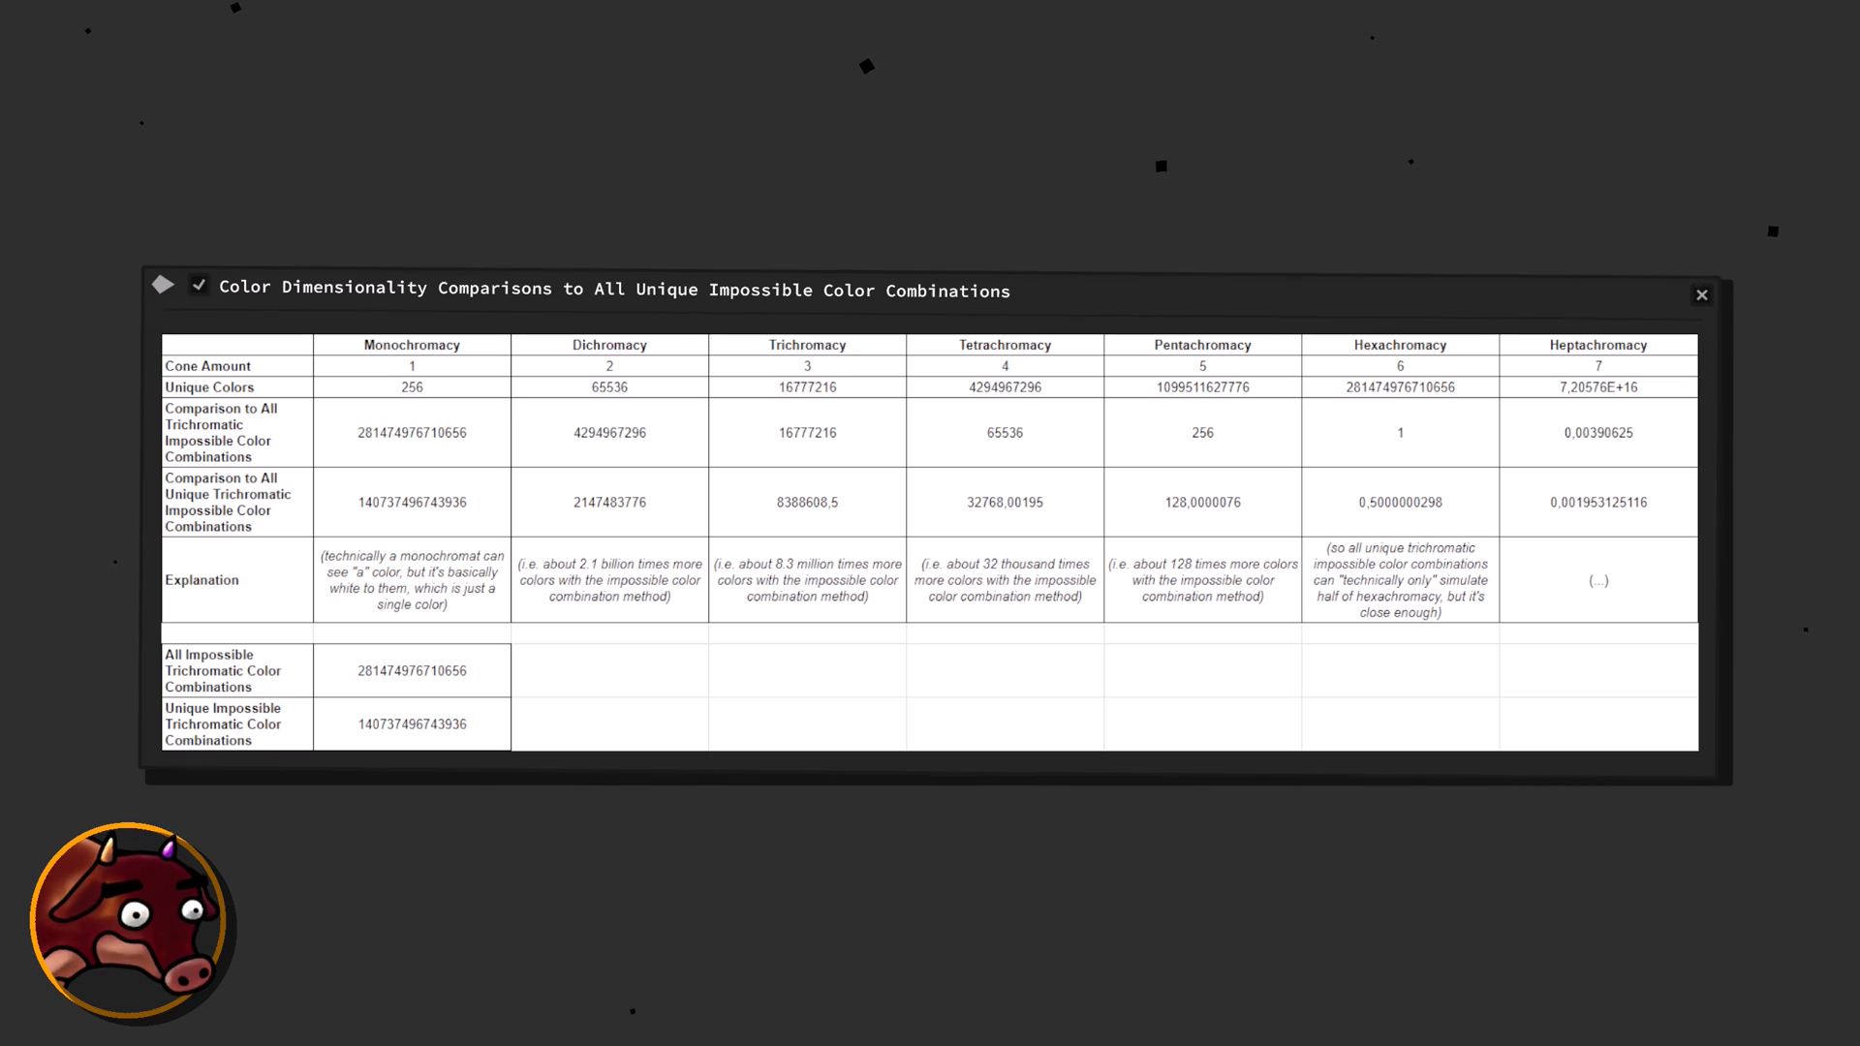
pyautogui.click(1699, 294)
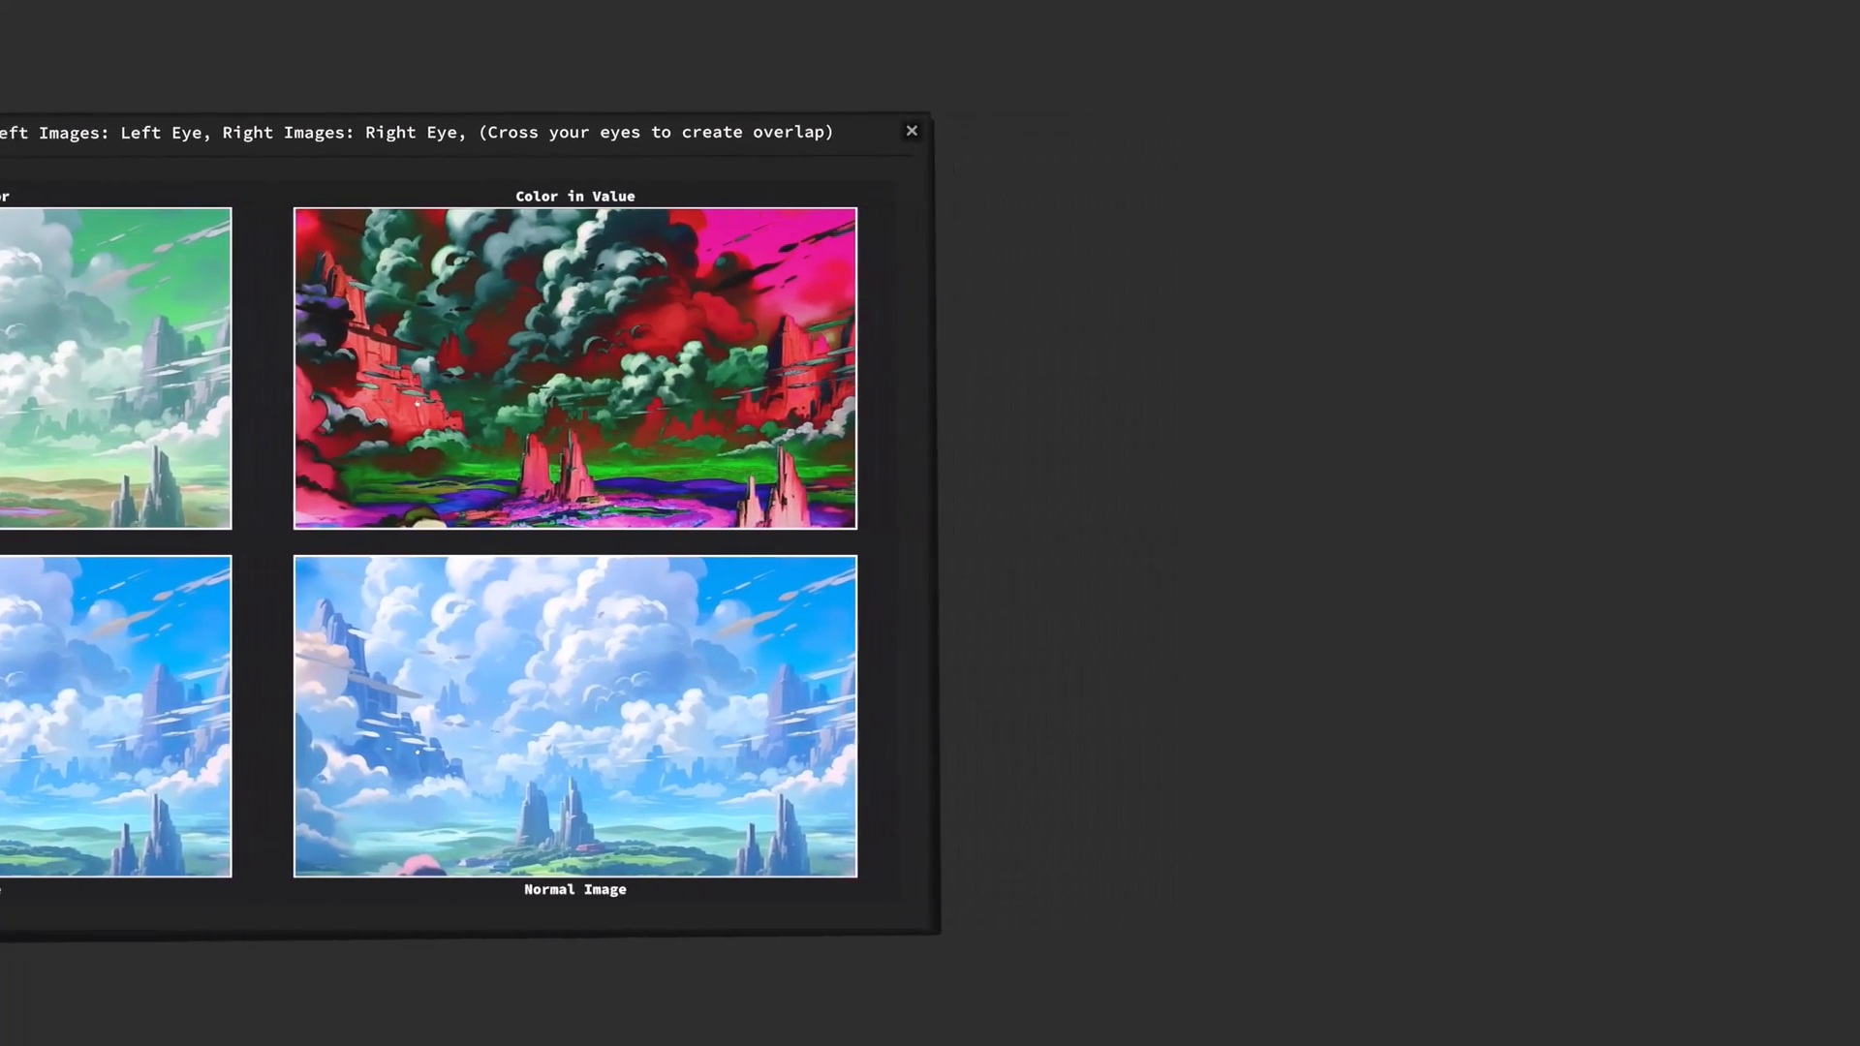
pyautogui.click(909, 130)
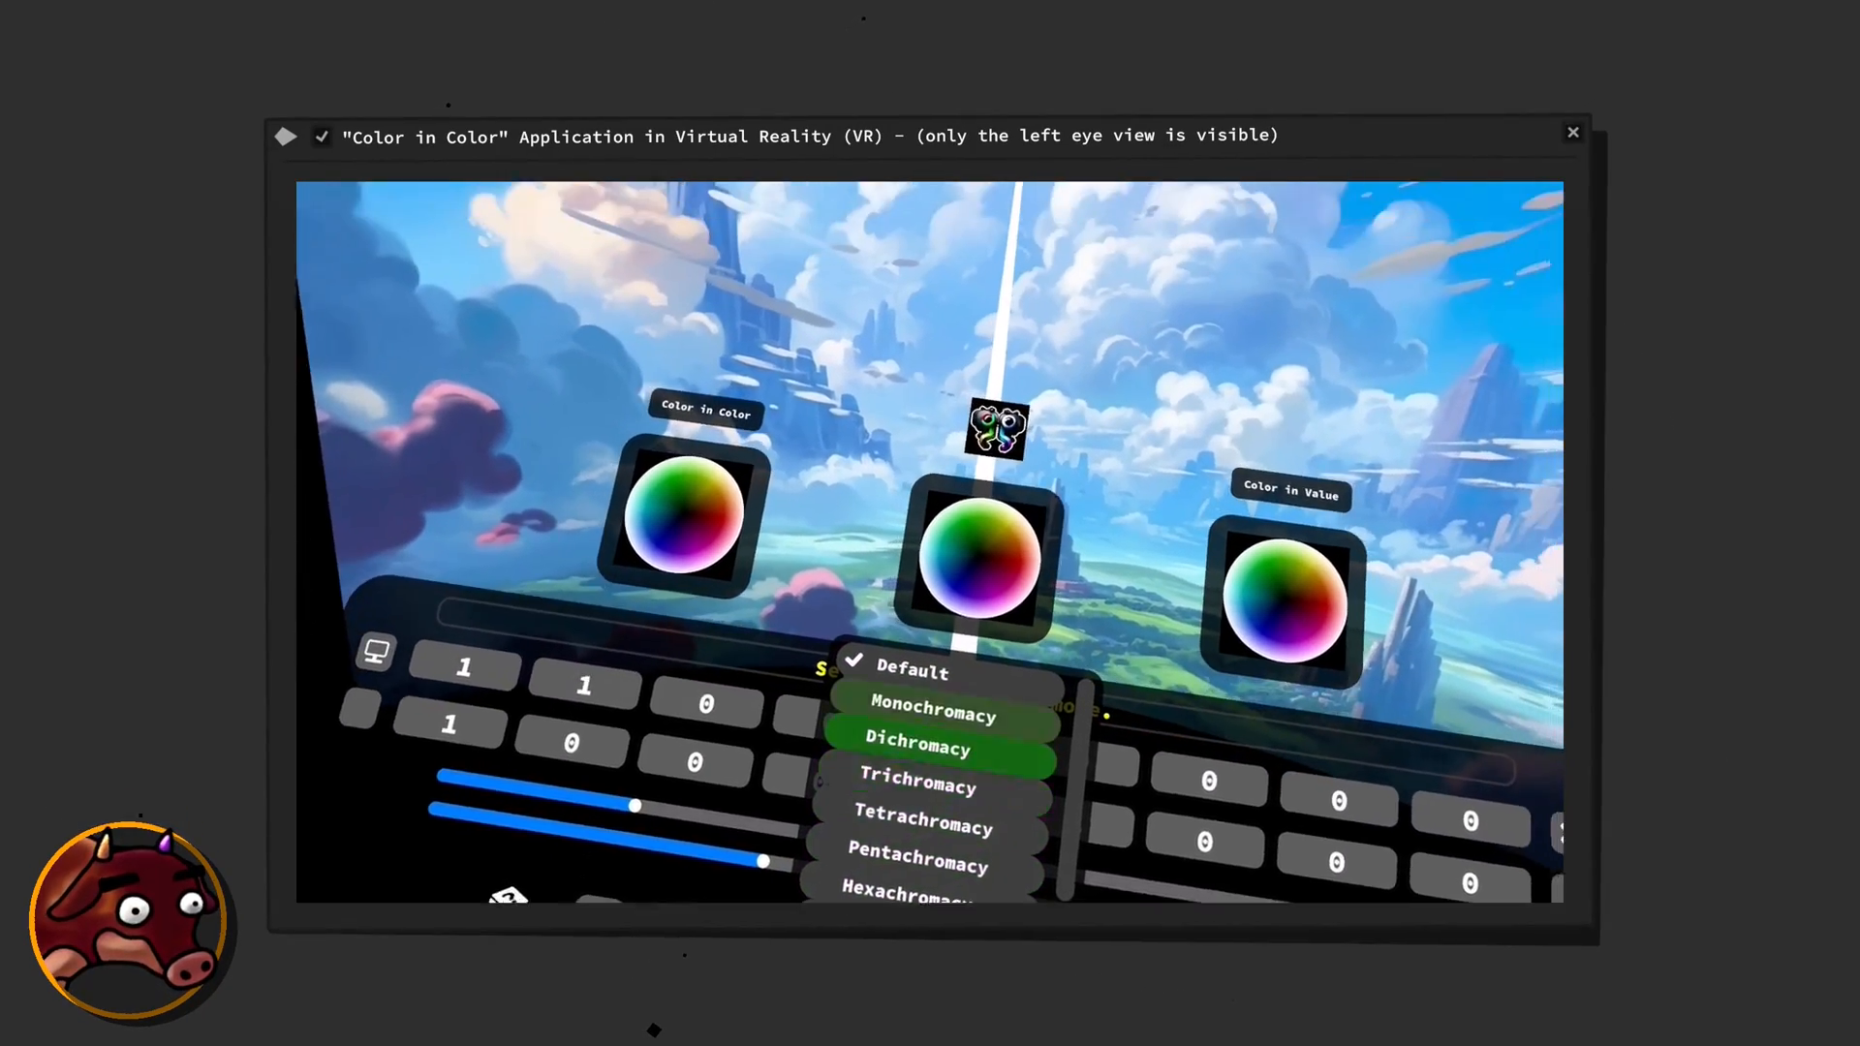
pyautogui.click(932, 714)
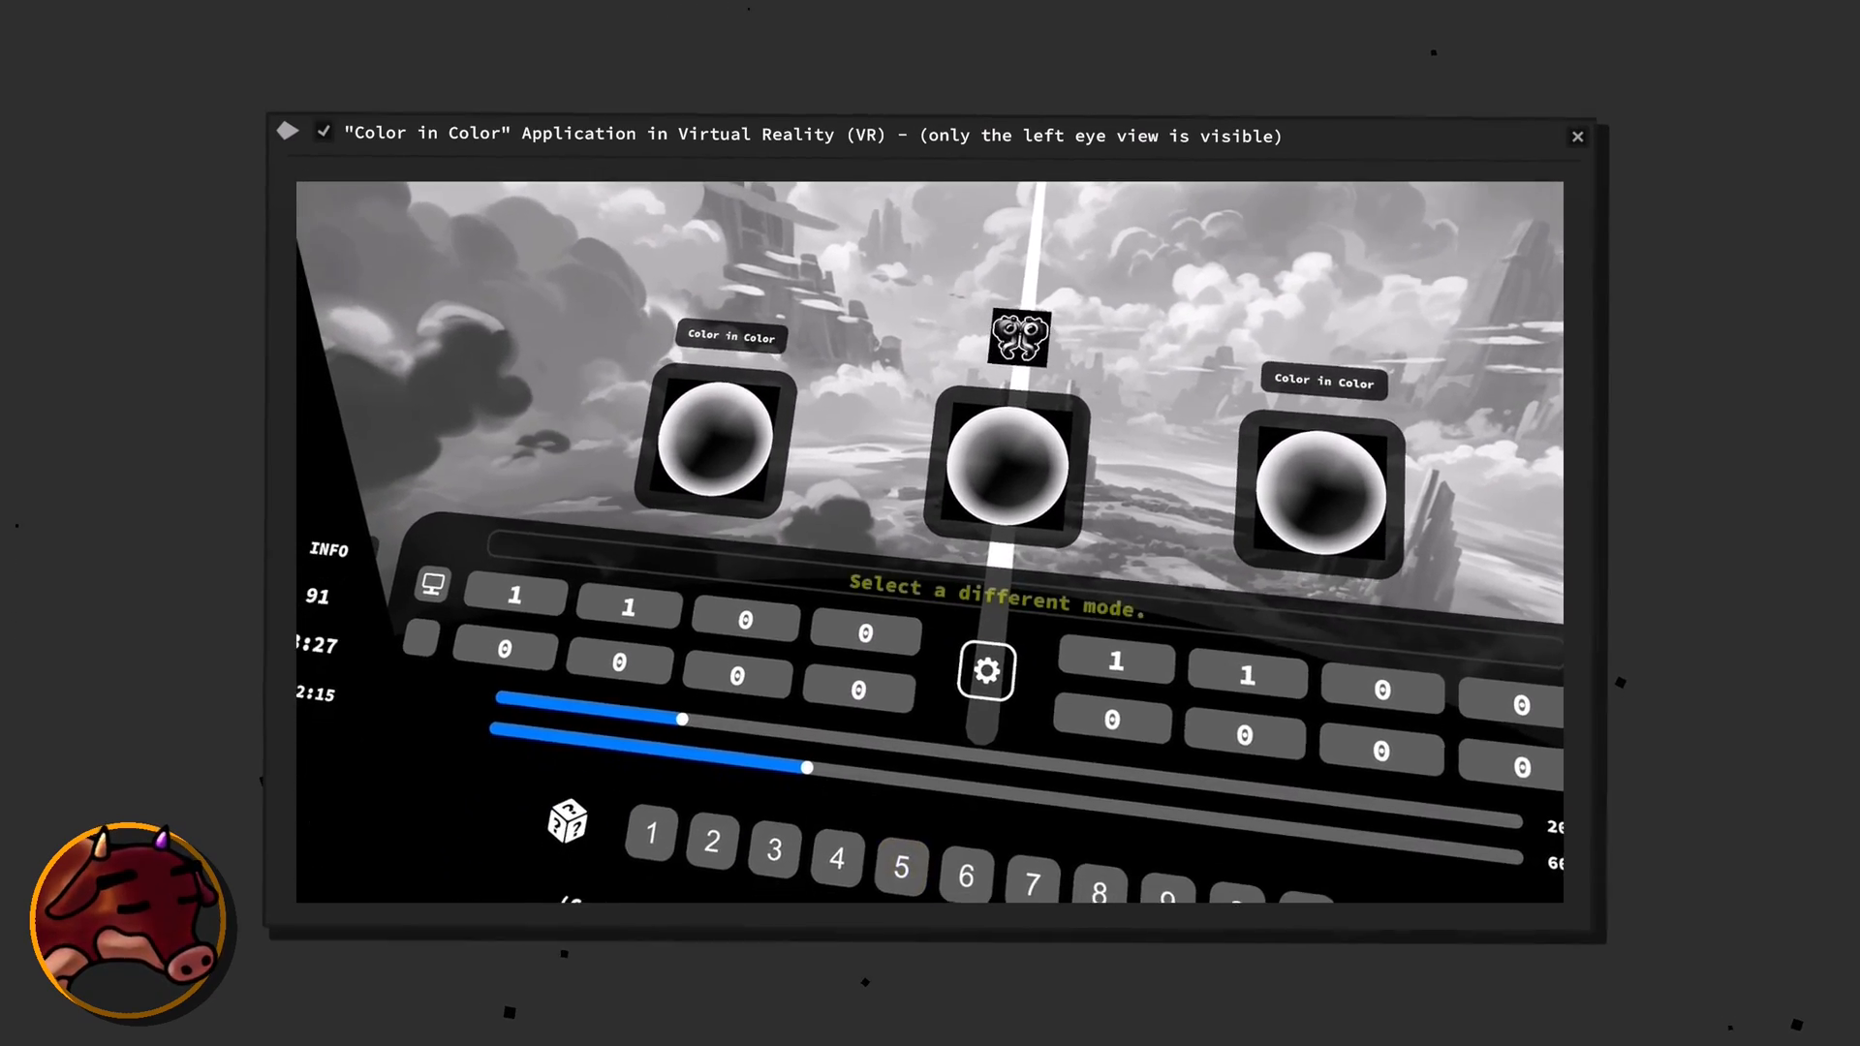
pyautogui.click(986, 670)
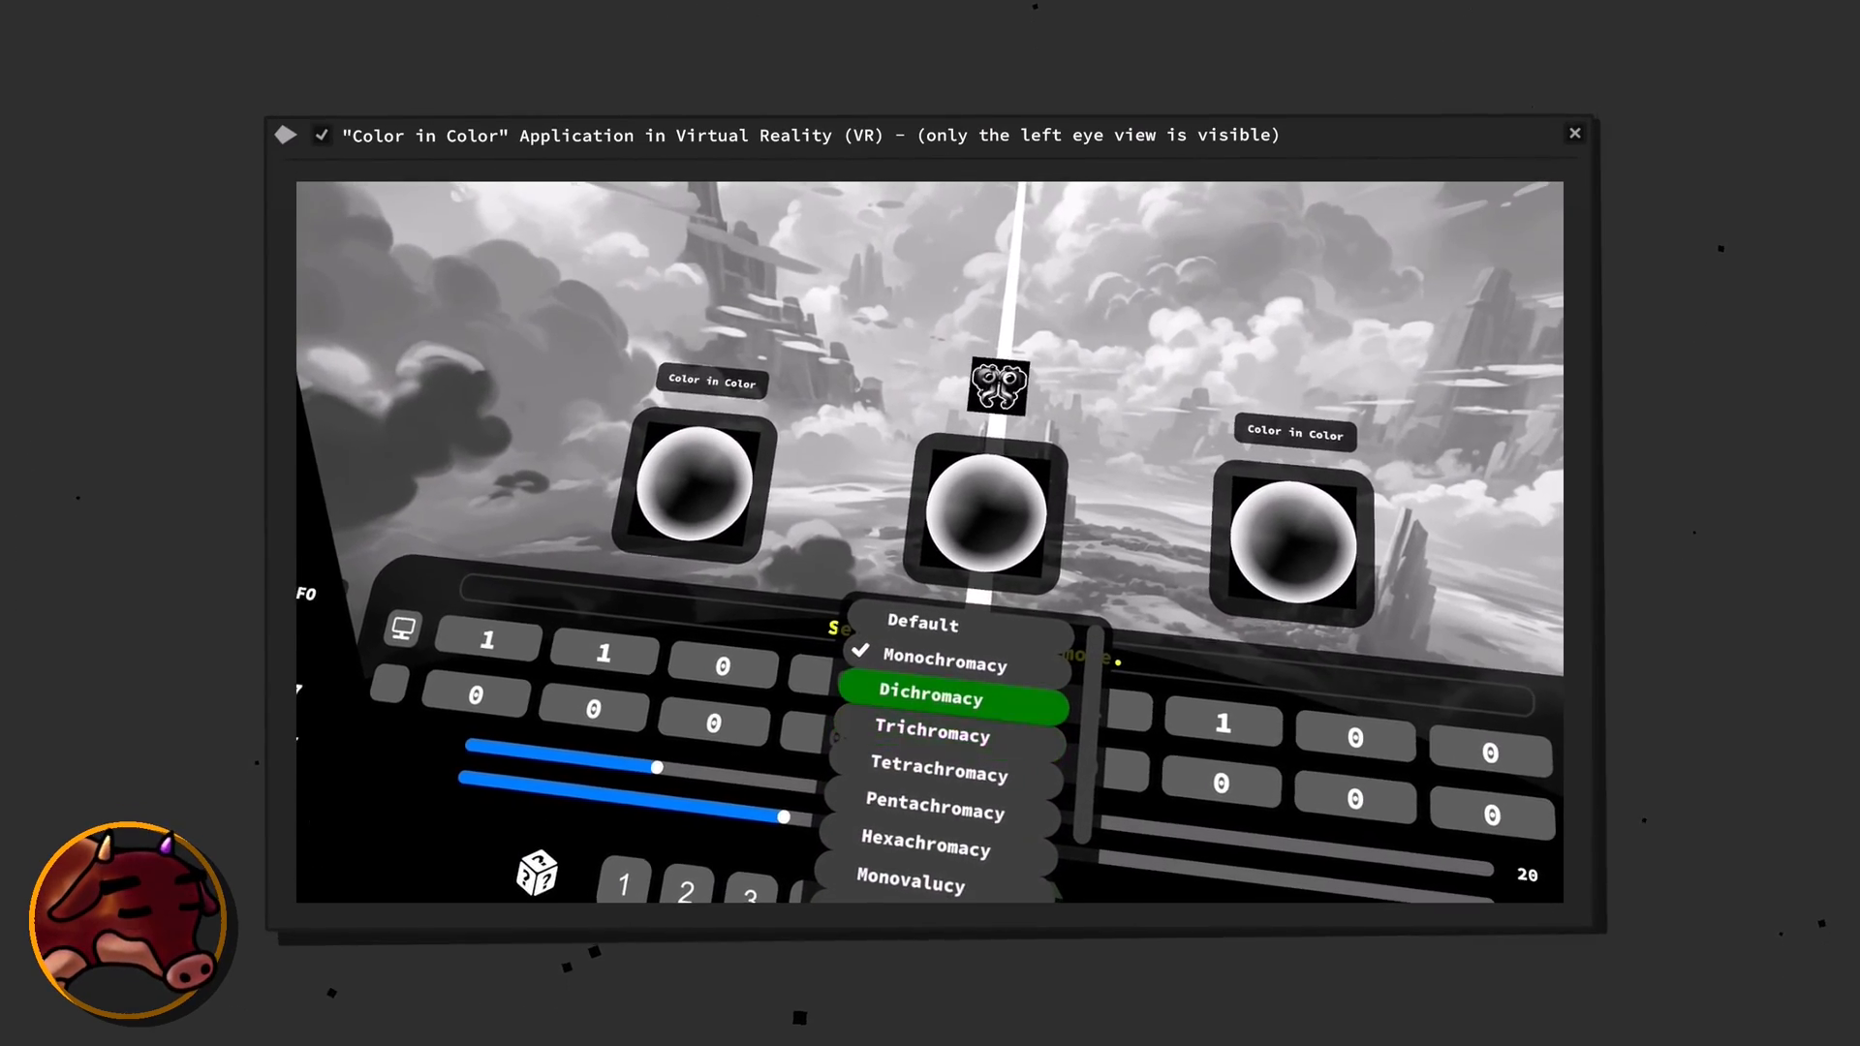
pyautogui.click(928, 697)
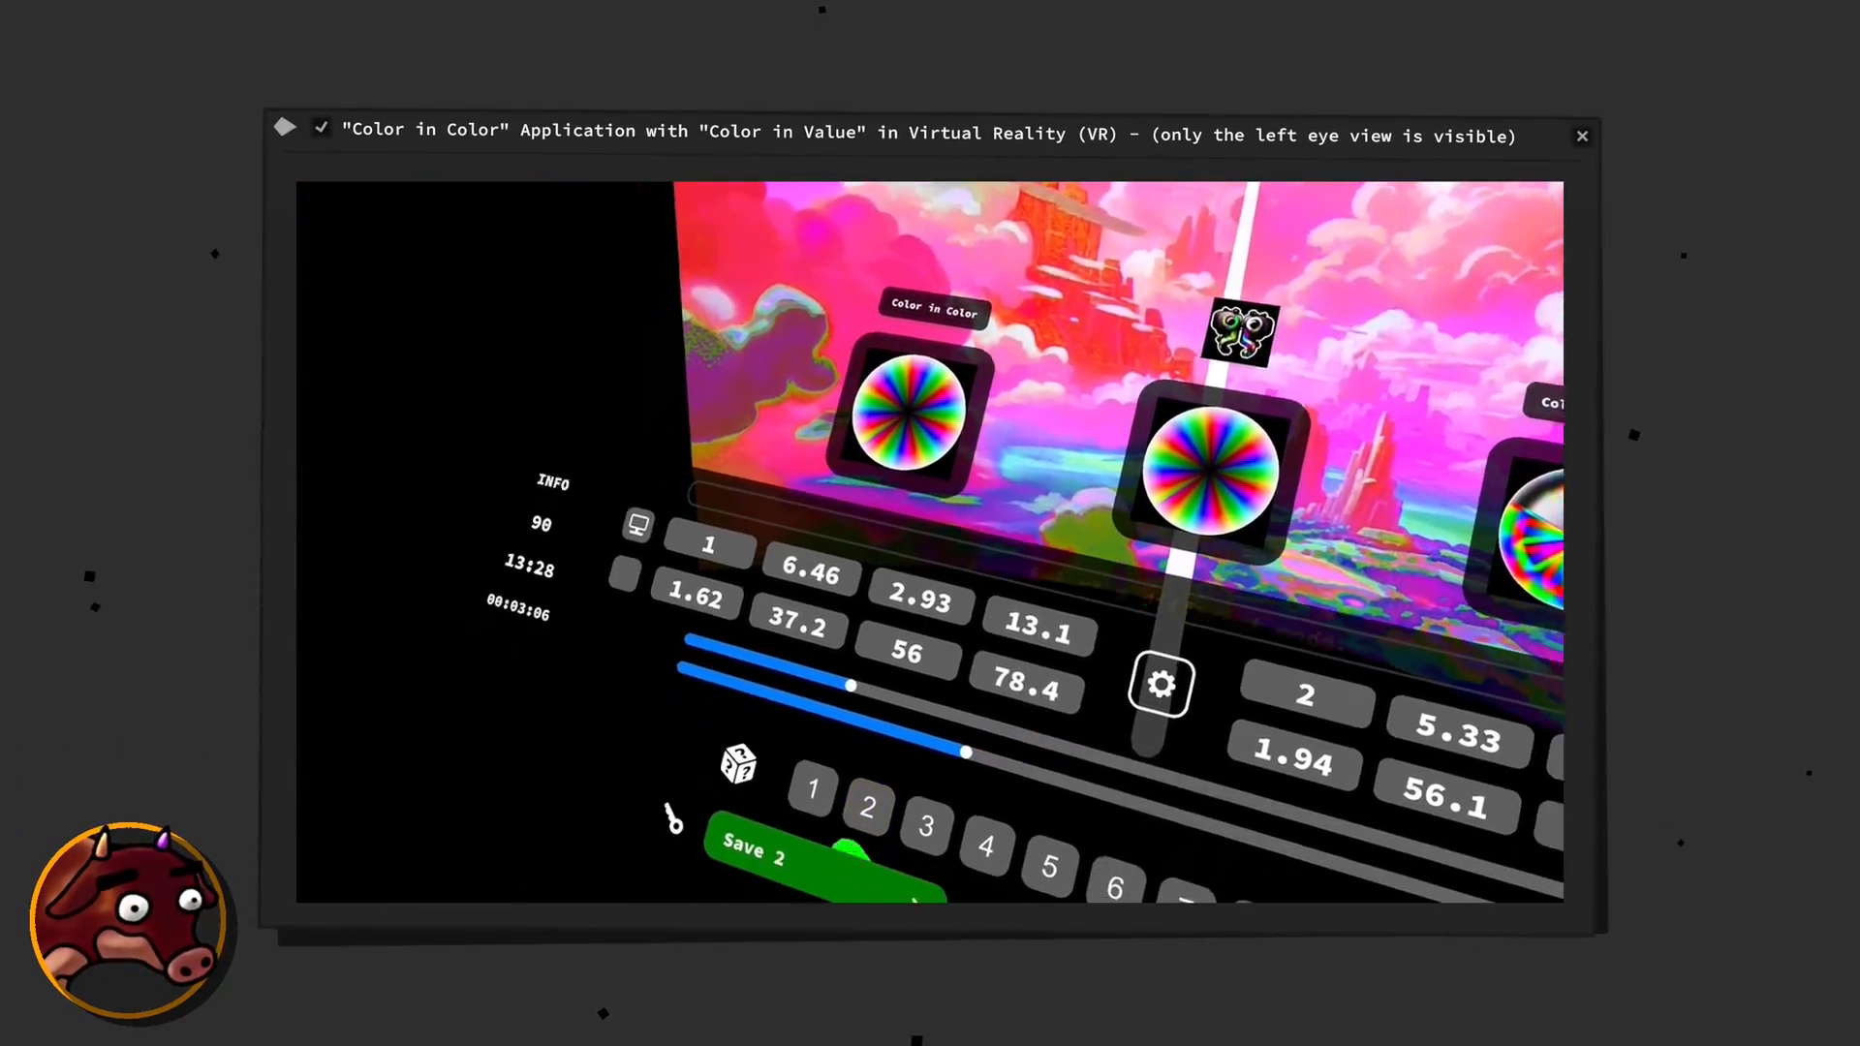
pyautogui.click(753, 854)
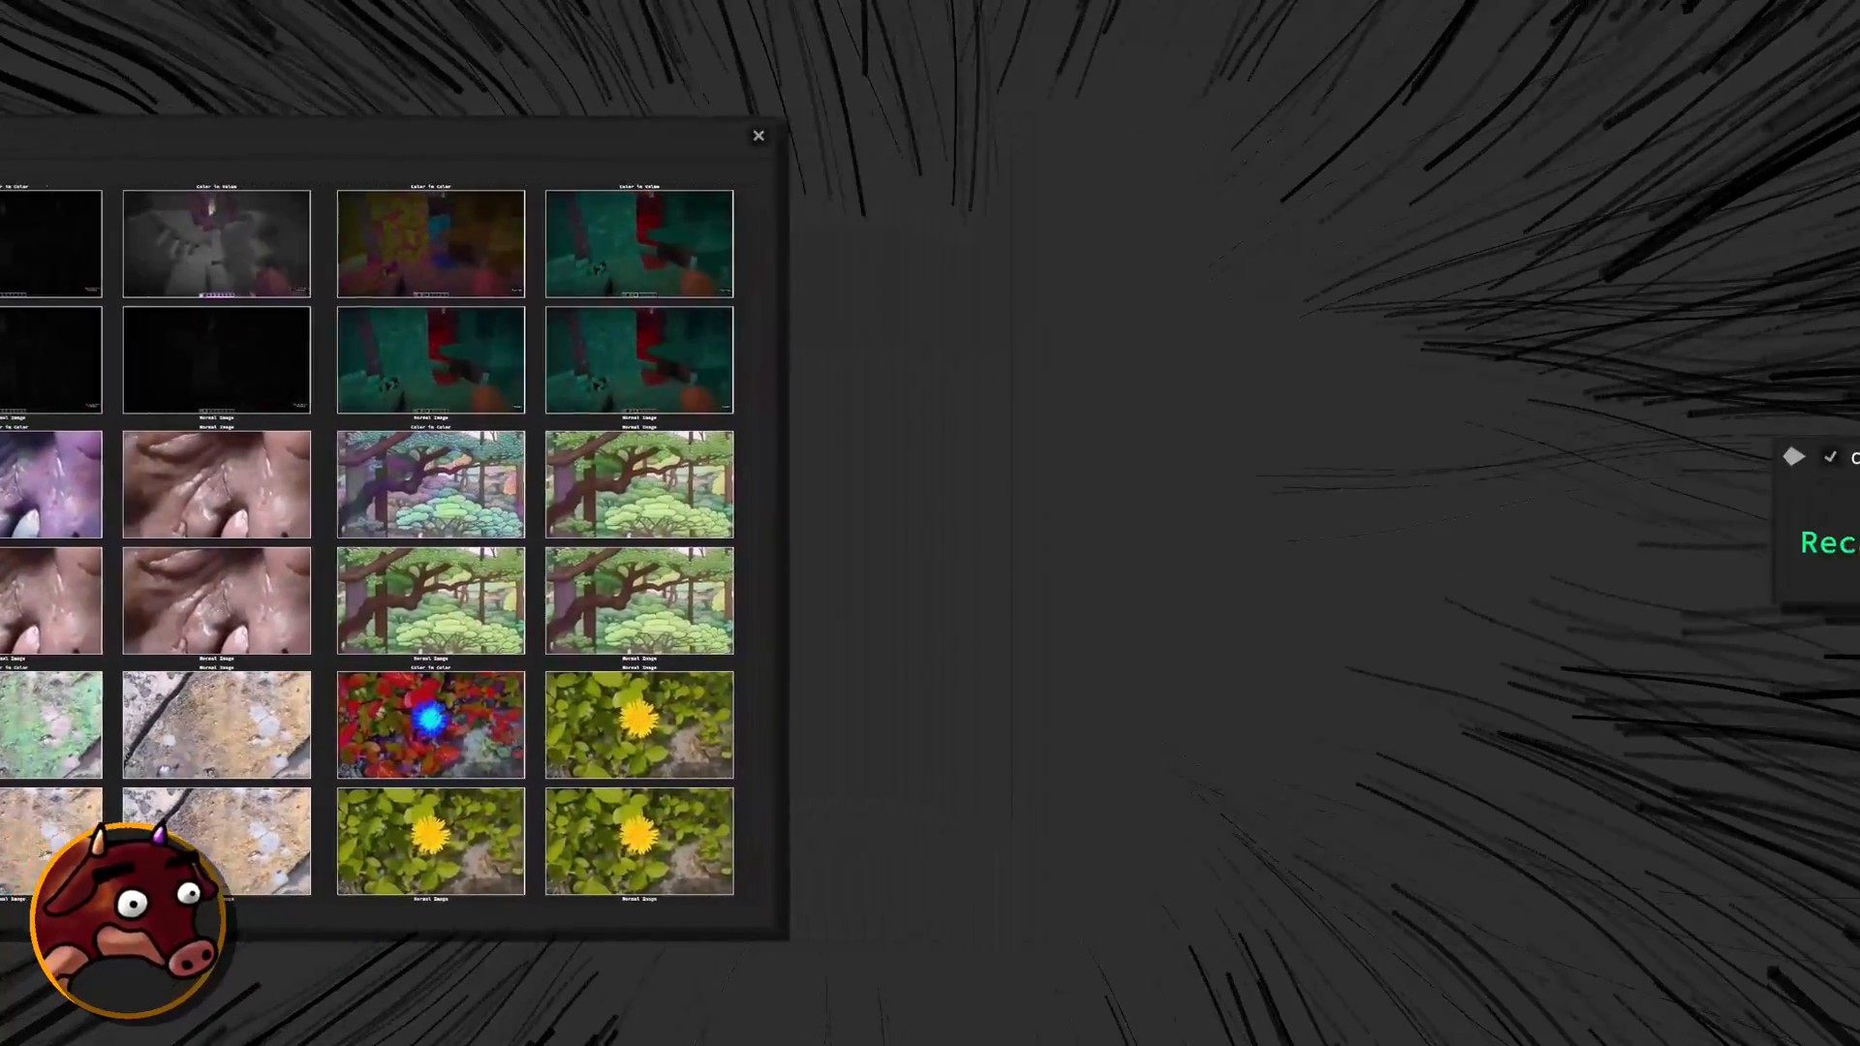
pyautogui.click(758, 135)
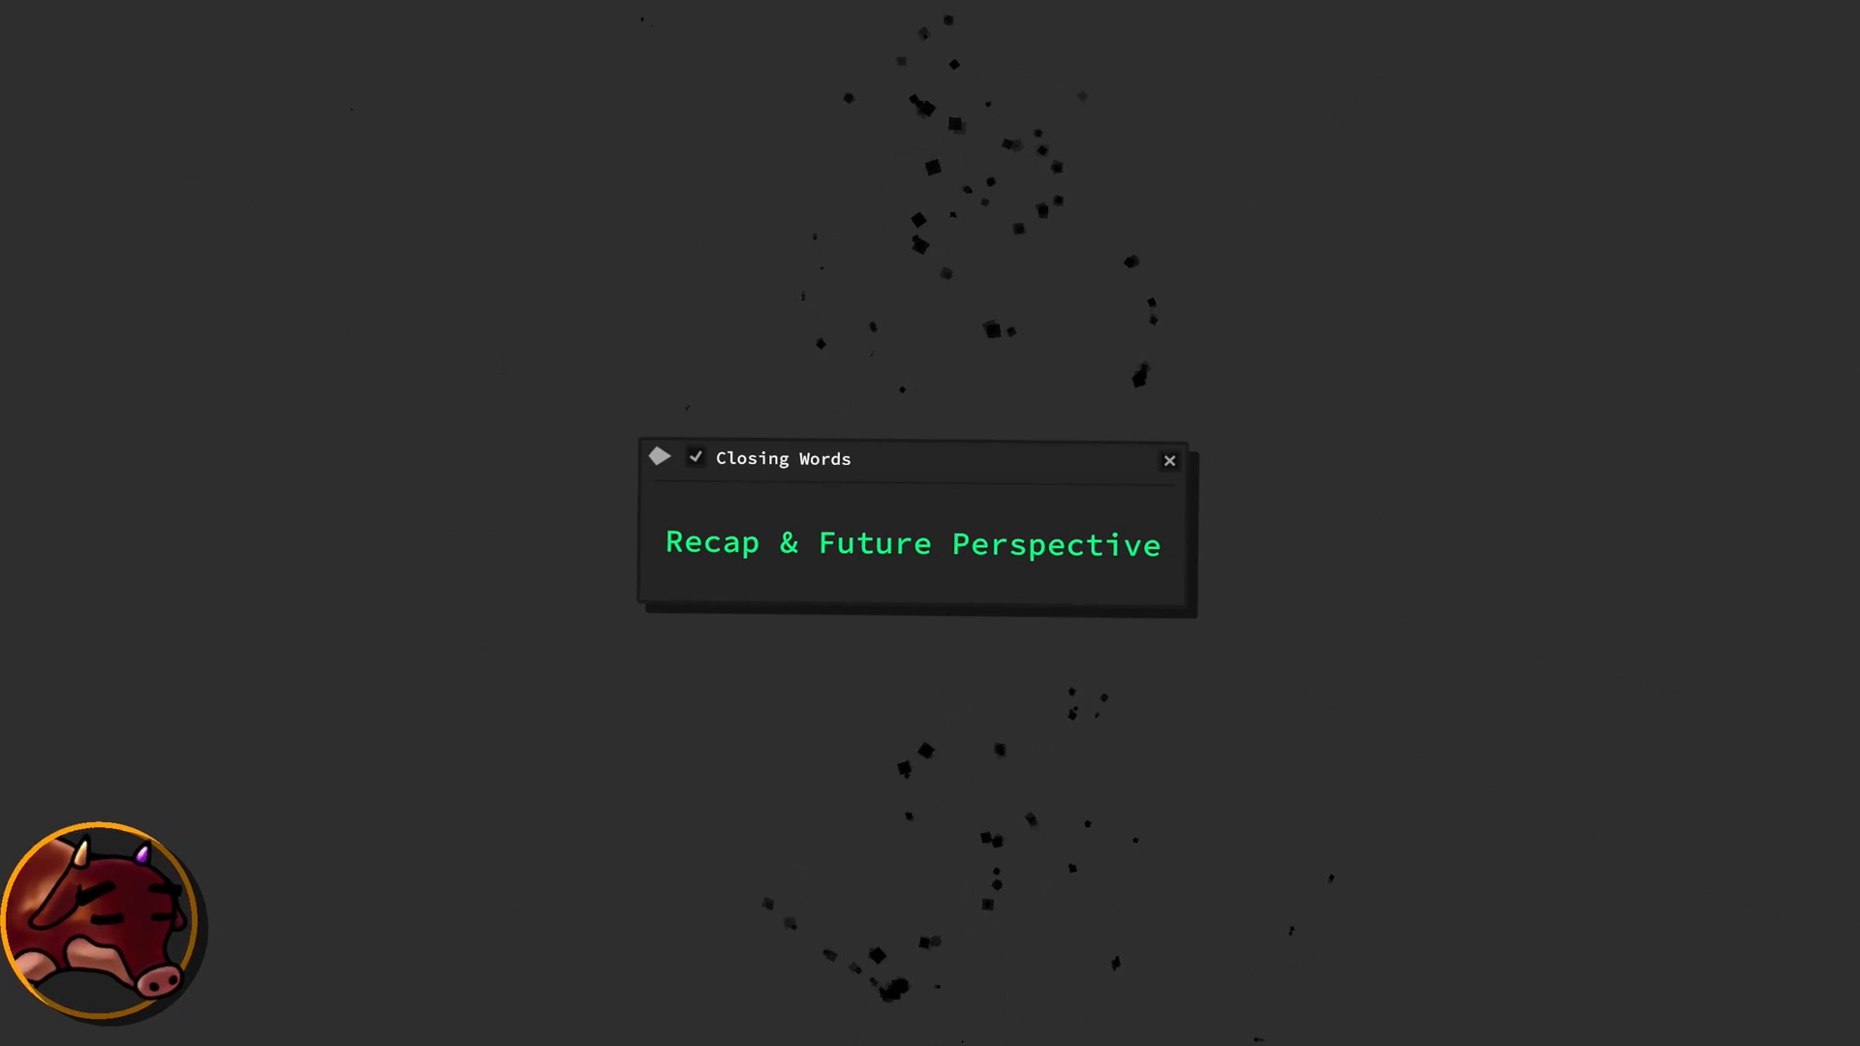
pyautogui.click(1166, 461)
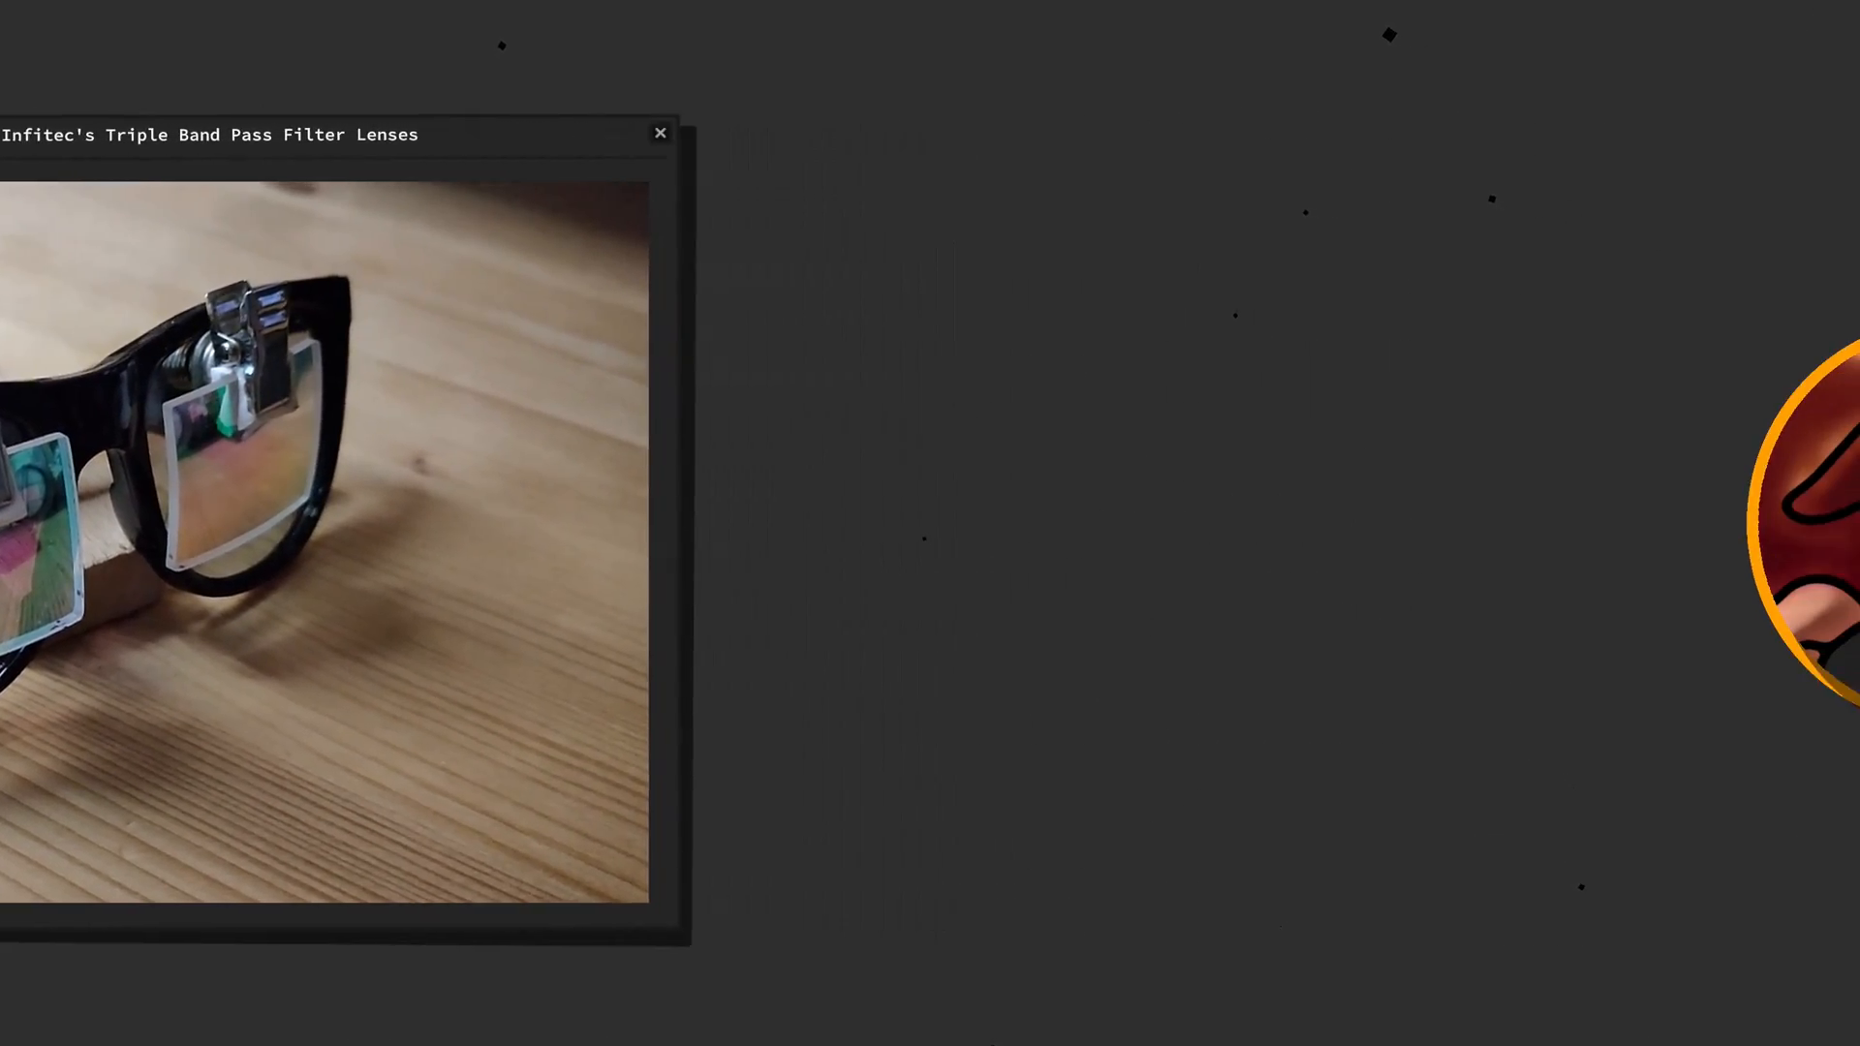
pyautogui.click(659, 132)
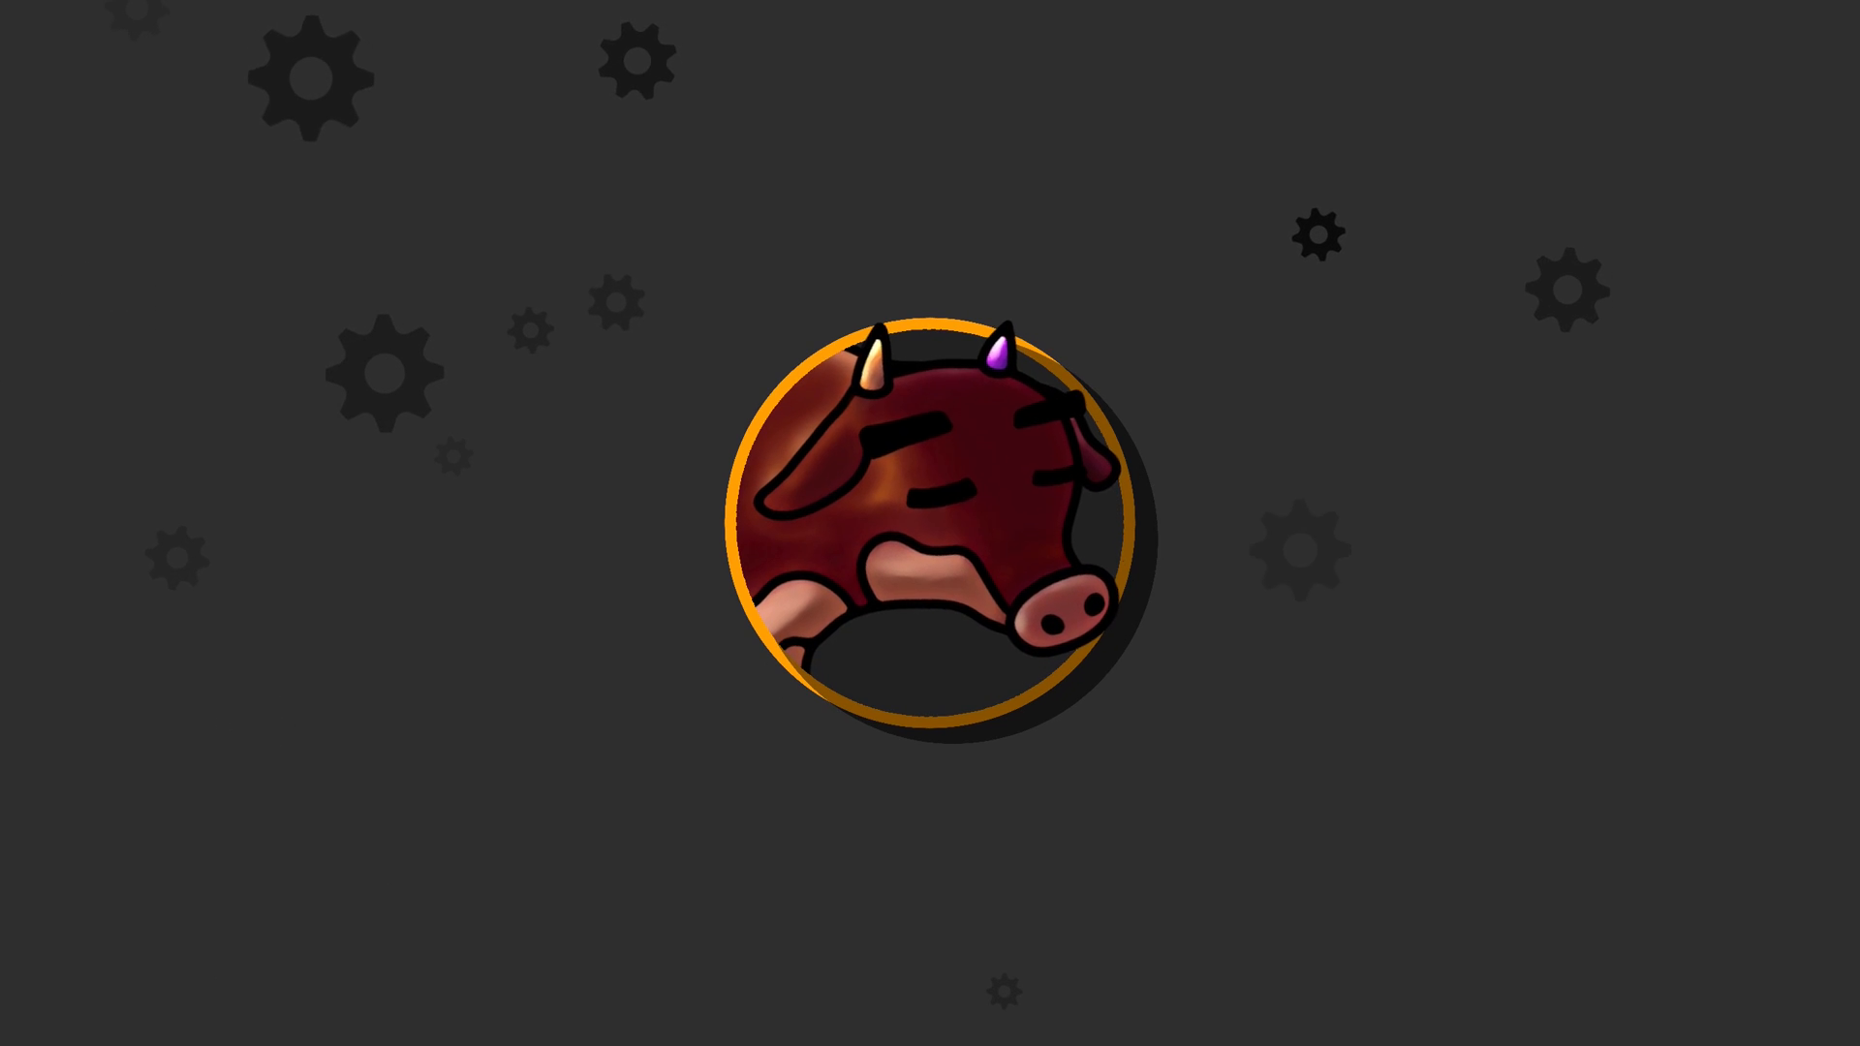